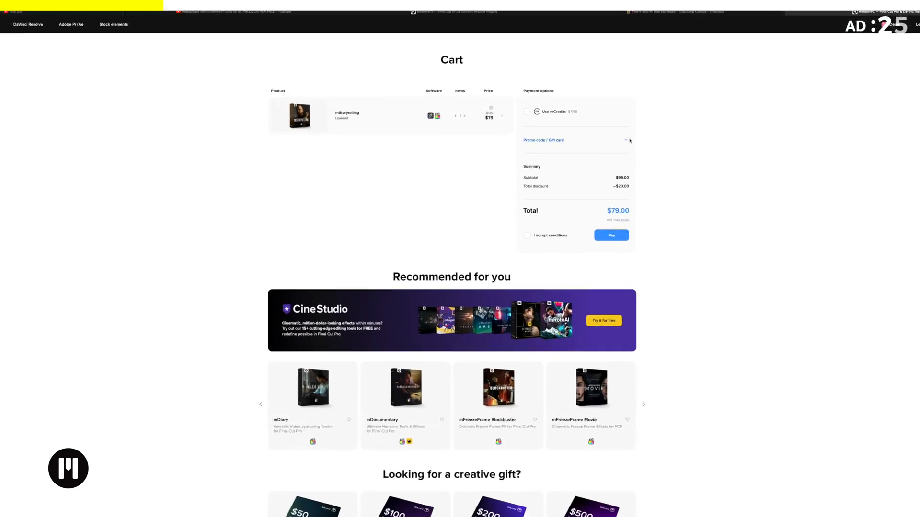
# Enter the text 'GREAT' and work in the timeline before opening the index.
pyautogui.write('GREAT')
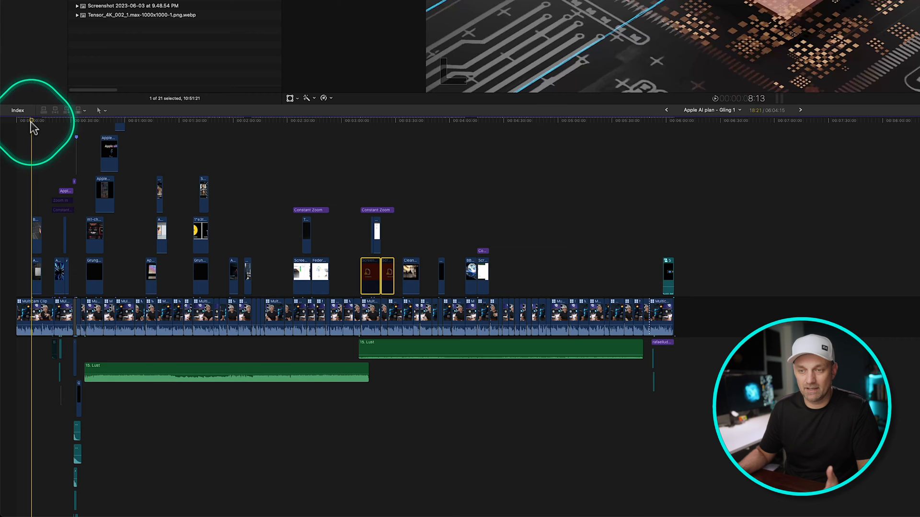
pyautogui.click(34, 317)
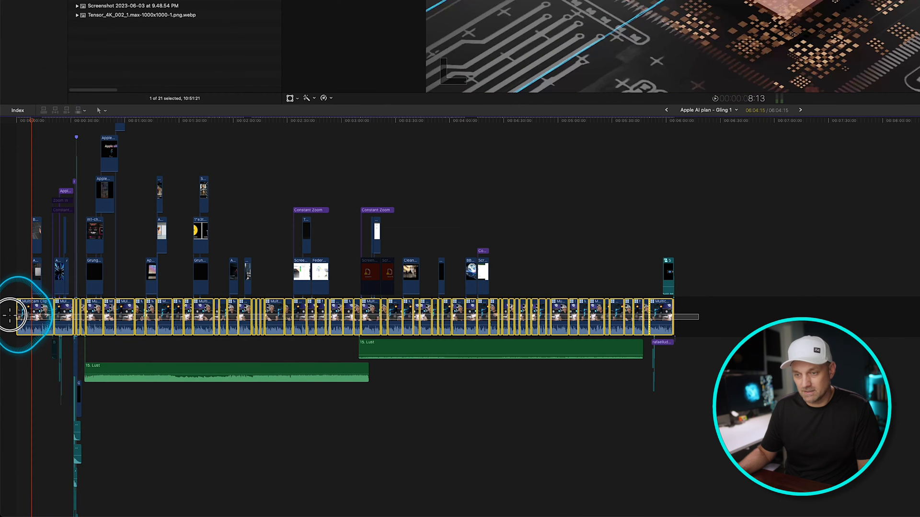
pyautogui.click(145, 121)
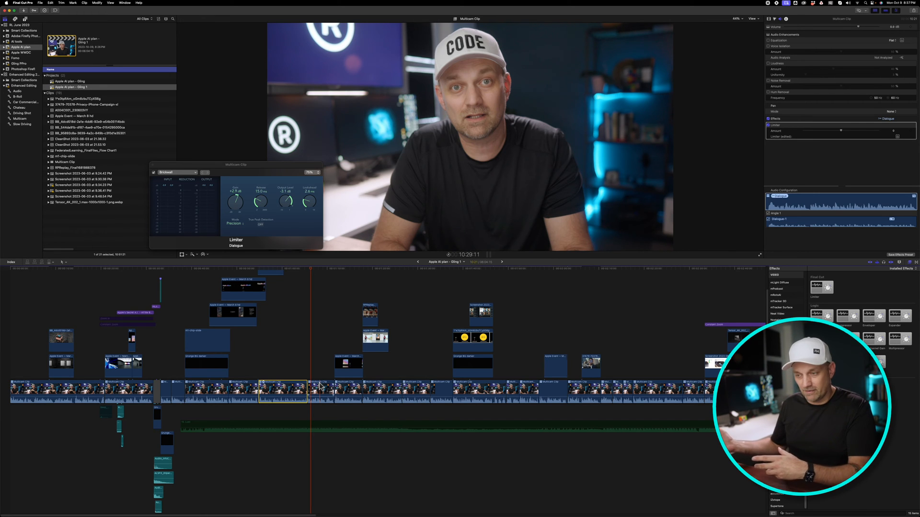
pyautogui.click(299, 270)
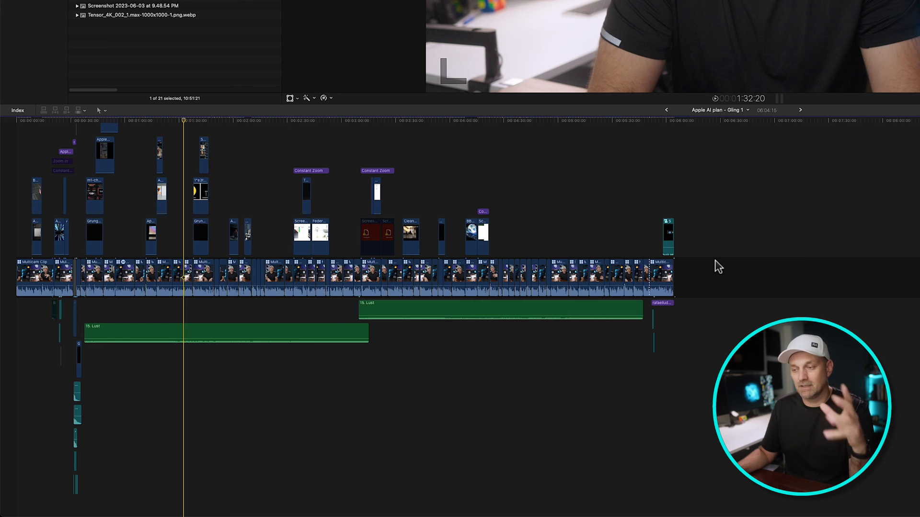
# Show the Timeline Index Roles list and split audio into Dialogue, Effects and Music lanes.
pyautogui.click(18, 110)
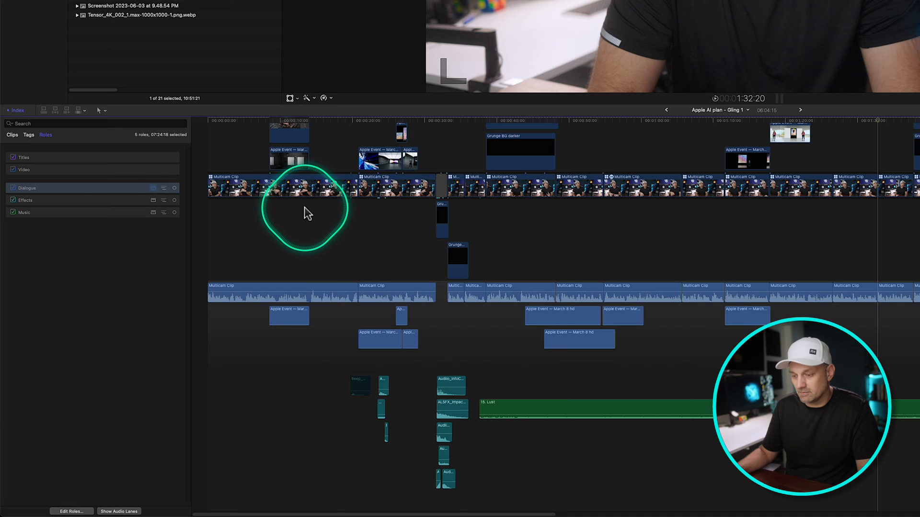
pyautogui.click(119, 511)
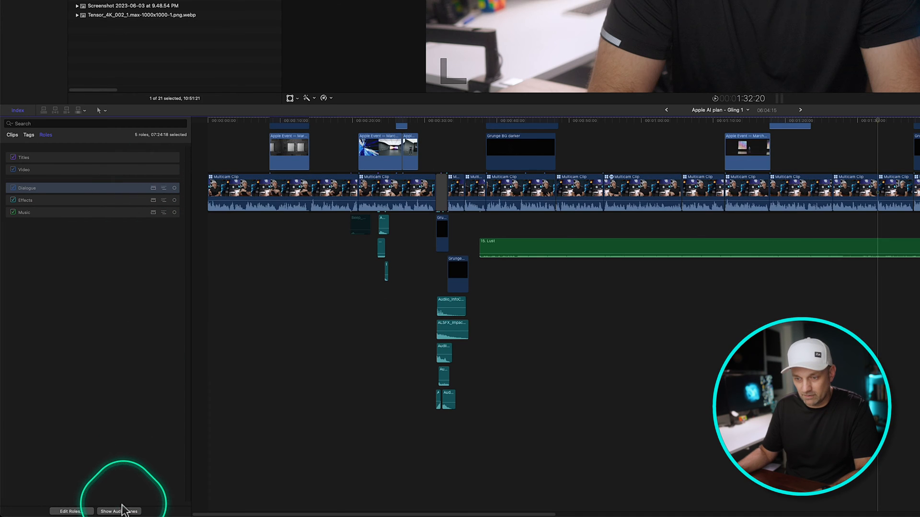
pyautogui.click(116, 511)
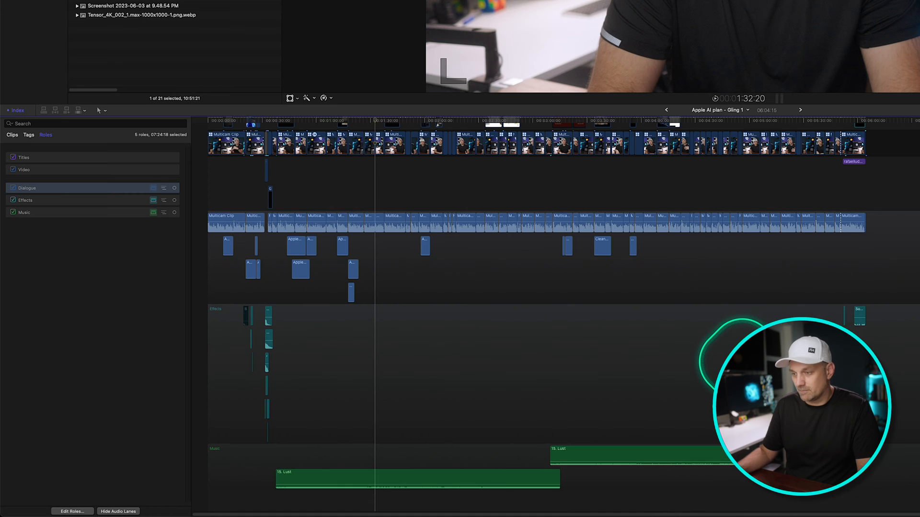
pyautogui.scroll(-3)
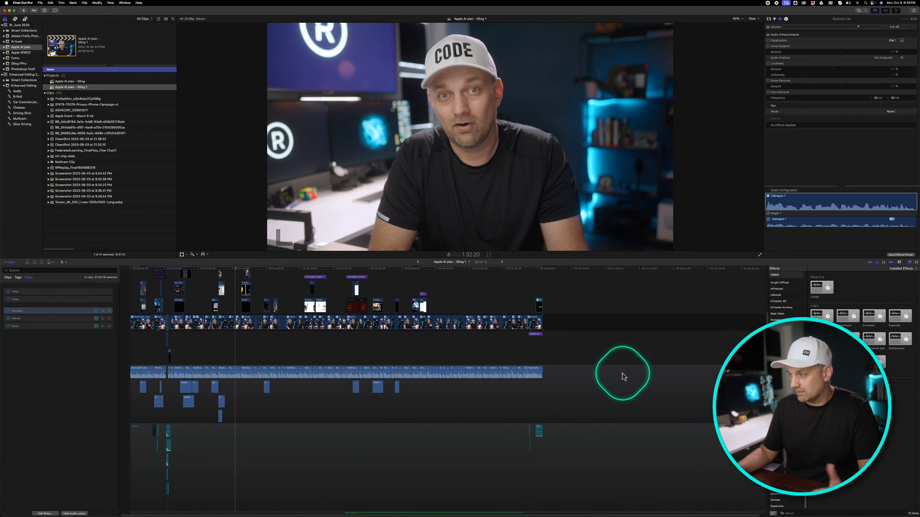
pyautogui.moveTo(592, 399)
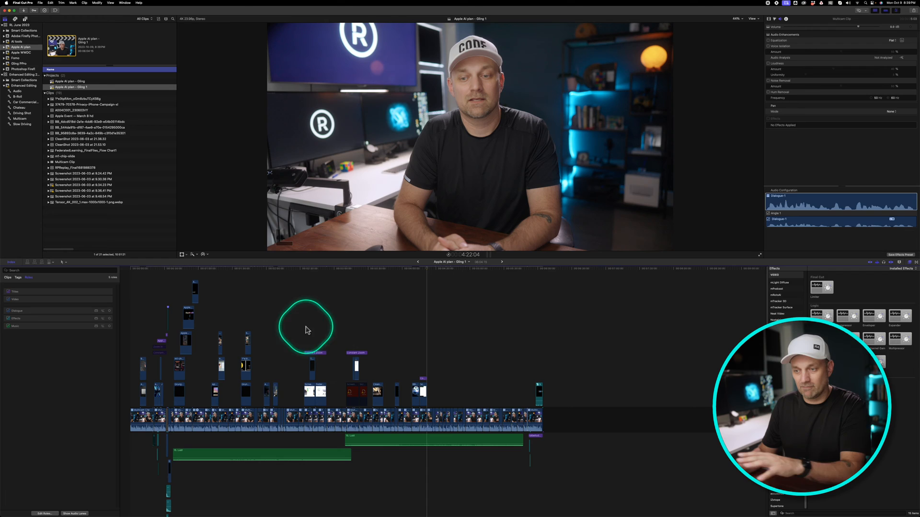
# Select all clips and make a compound clip named 'Apple AI plan - Compound Clip'.
pyautogui.press('cmd+a')
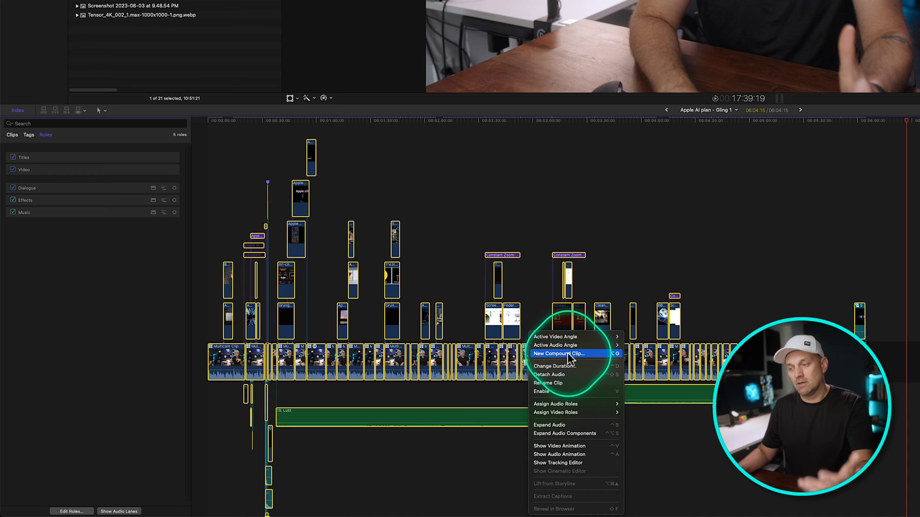
pyautogui.click(558, 354)
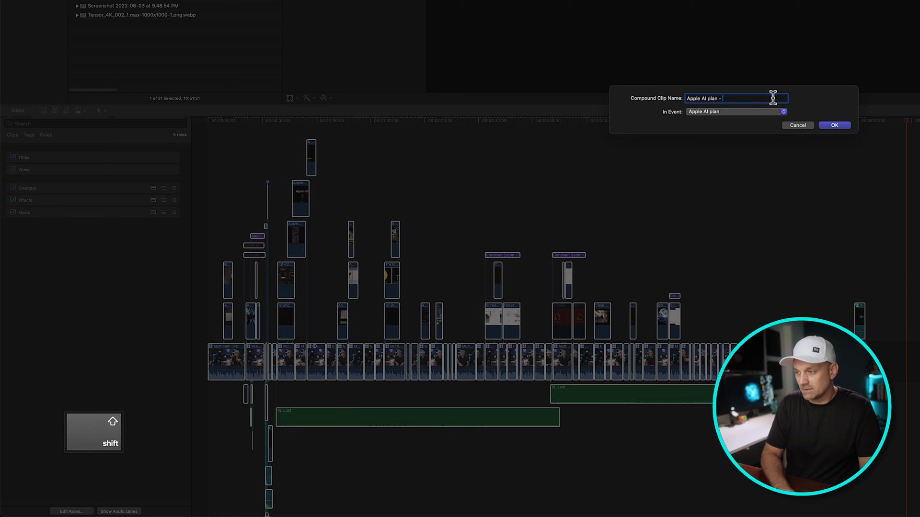
pyautogui.write('Compound')
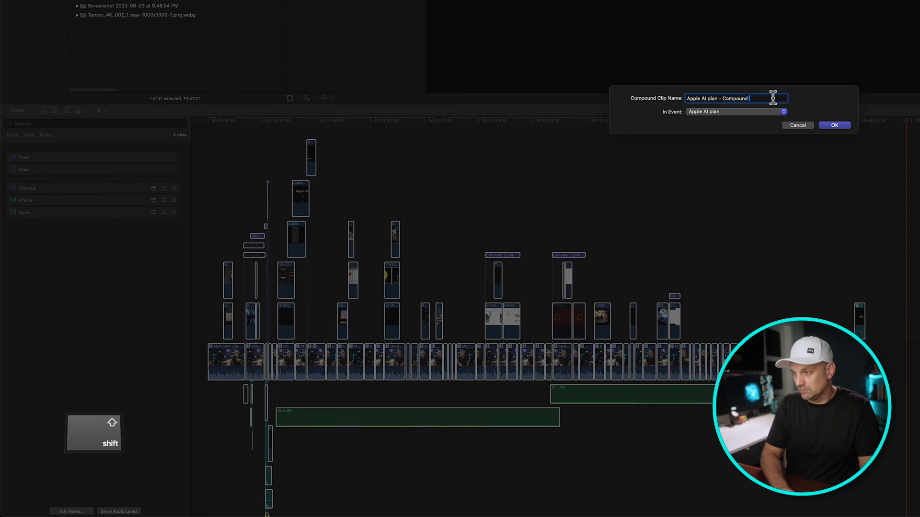
pyautogui.click(834, 125)
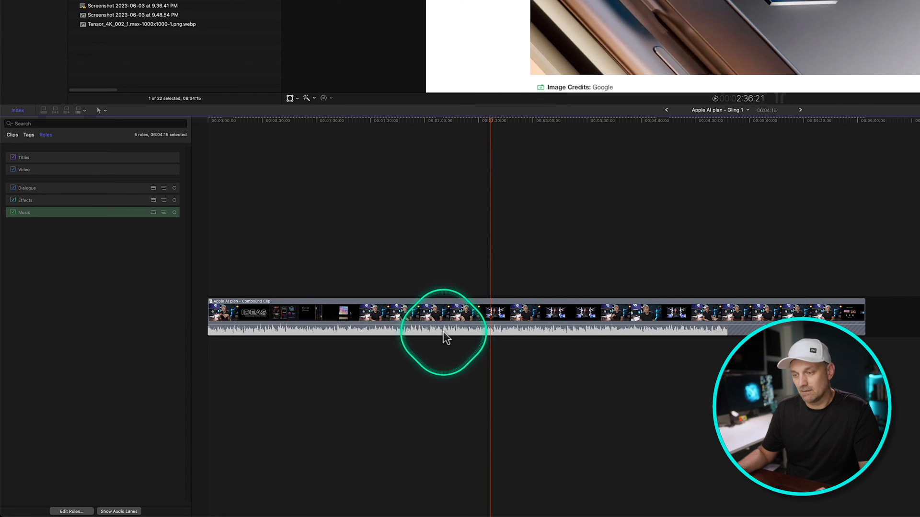
# Expand the compound clip's audio into its role component lanes.
pyautogui.rightClick(446, 337)
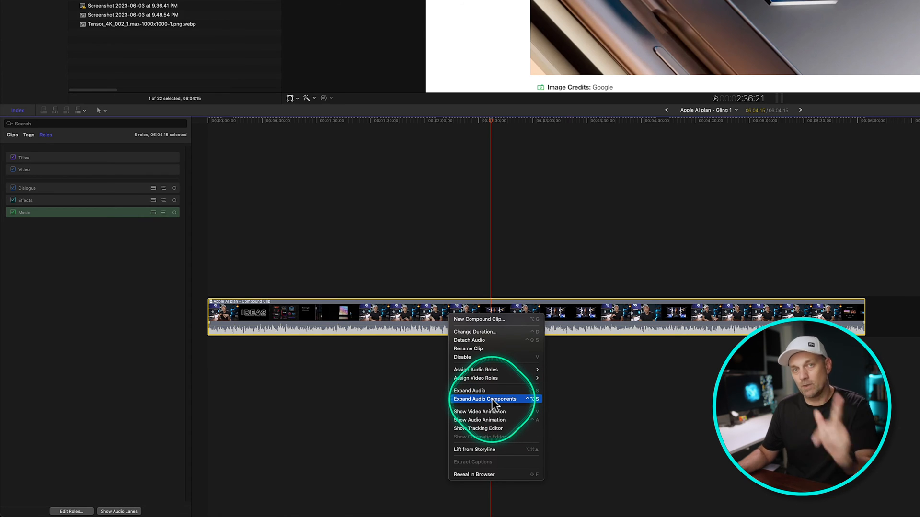
pyautogui.click(485, 398)
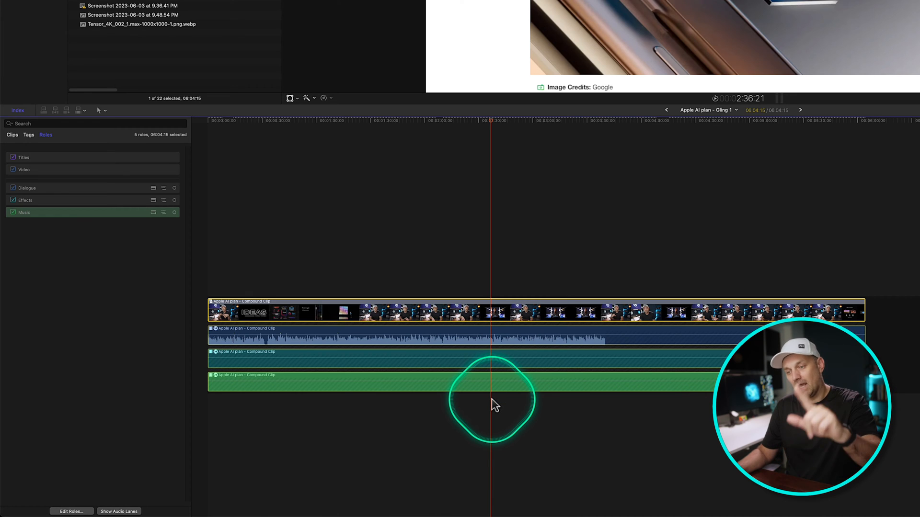
pyautogui.moveTo(396, 375)
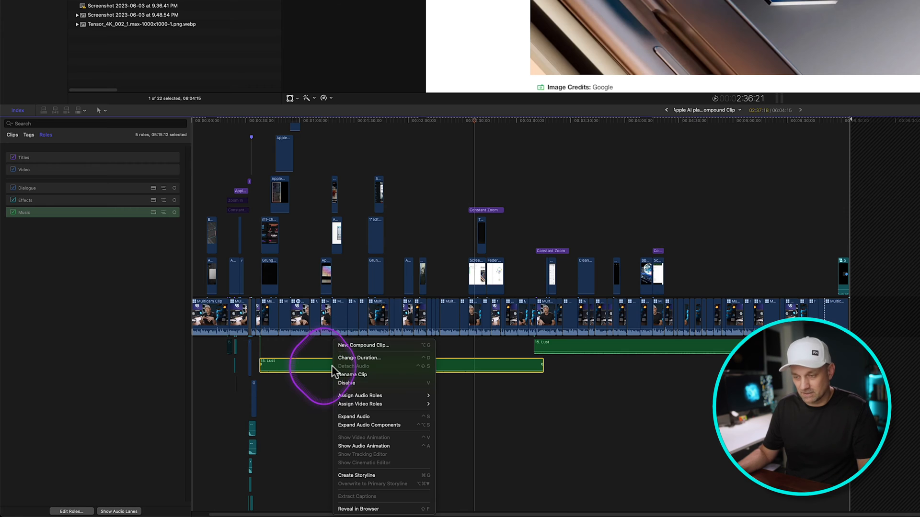
pyautogui.moveTo(360, 396)
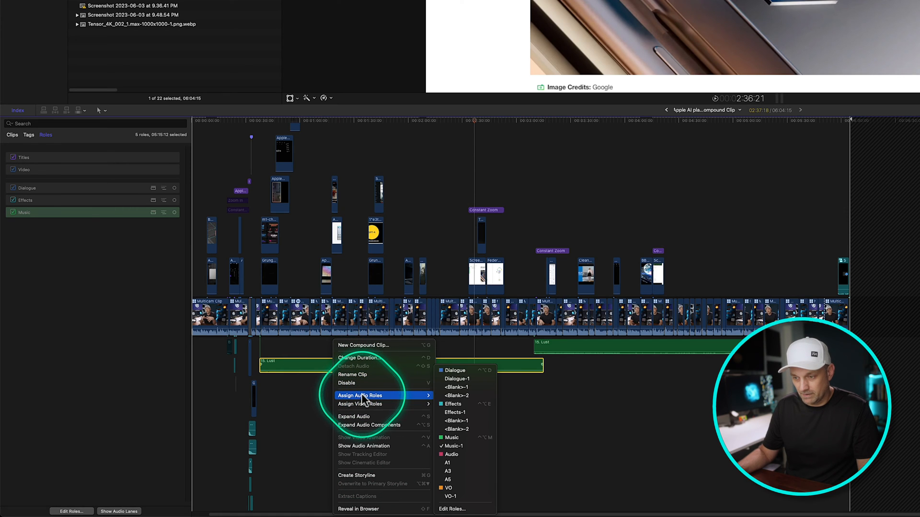
# Assign an audio role to the Lust music clip inside the compound clip.
pyautogui.click(450, 488)
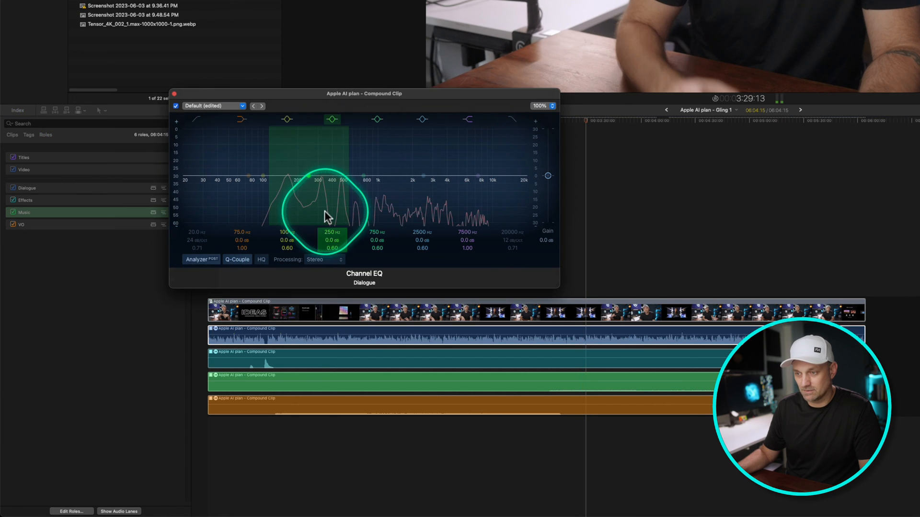
# Raise the Dialogue Channel EQ mid band to about +2.7 dB near 790 Hz.
pyautogui.moveTo(331, 211); pyautogui.dragTo(367, 171)
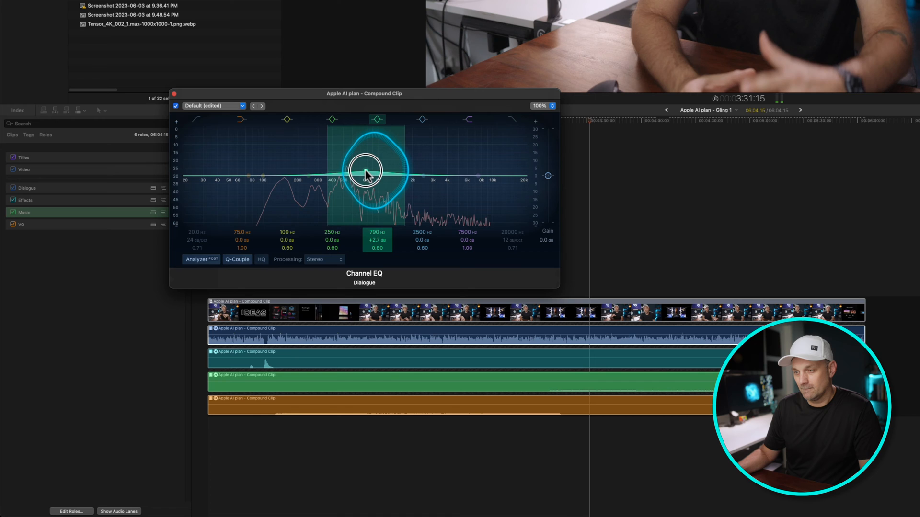
pyautogui.moveTo(364, 170); pyautogui.dragTo(265, 176)
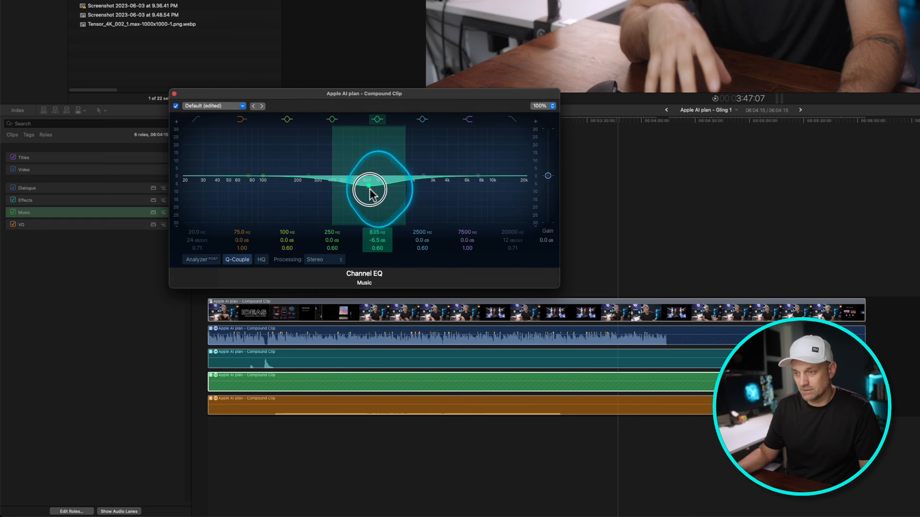
# Pull the Music Channel EQ band near 825 Hz down to about -8.8 dB.
pyautogui.moveTo(373, 191); pyautogui.dragTo(371, 196)
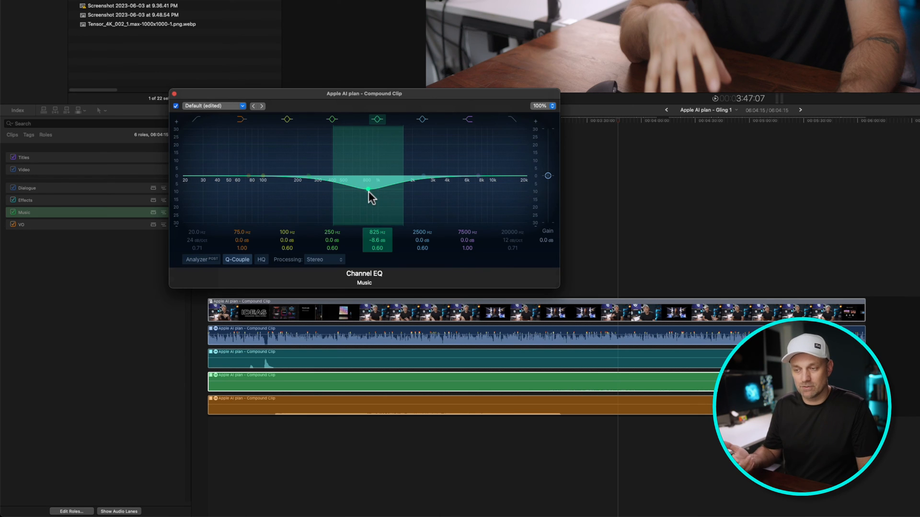
pyautogui.click(173, 93)
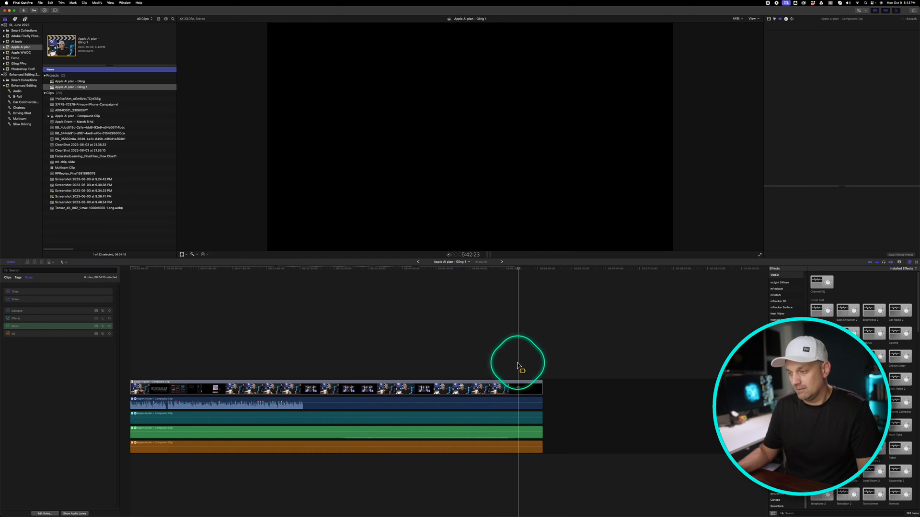
# Collapse the compound clip's audio components and undo the accidental trim.
pyautogui.rightClick(495, 388)
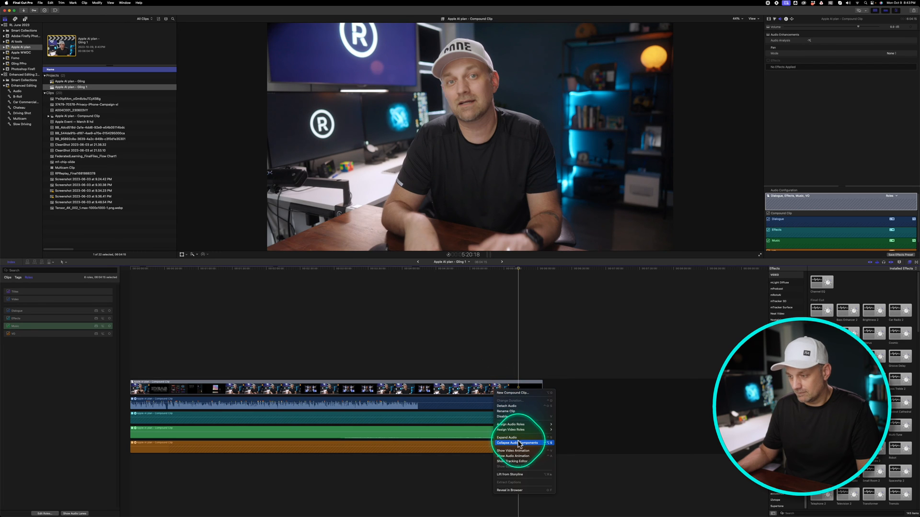
pyautogui.click(519, 442)
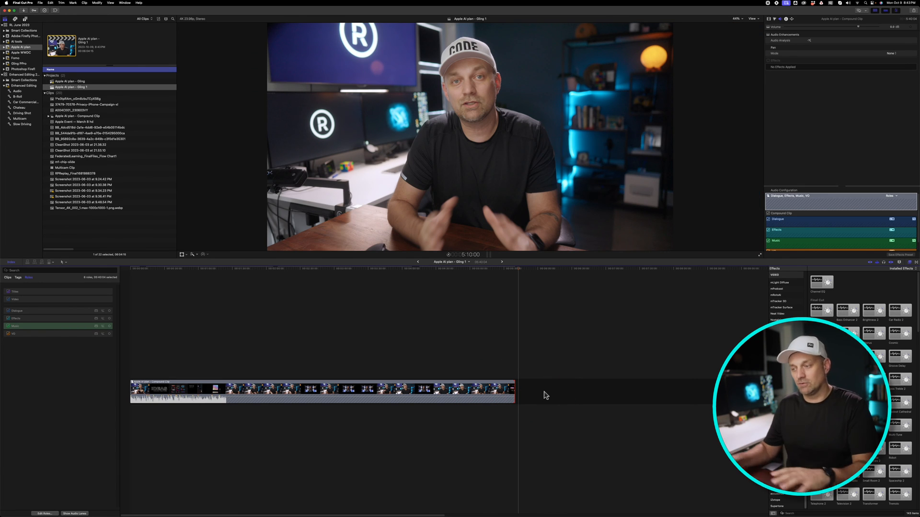
pyautogui.press('cmd+z')
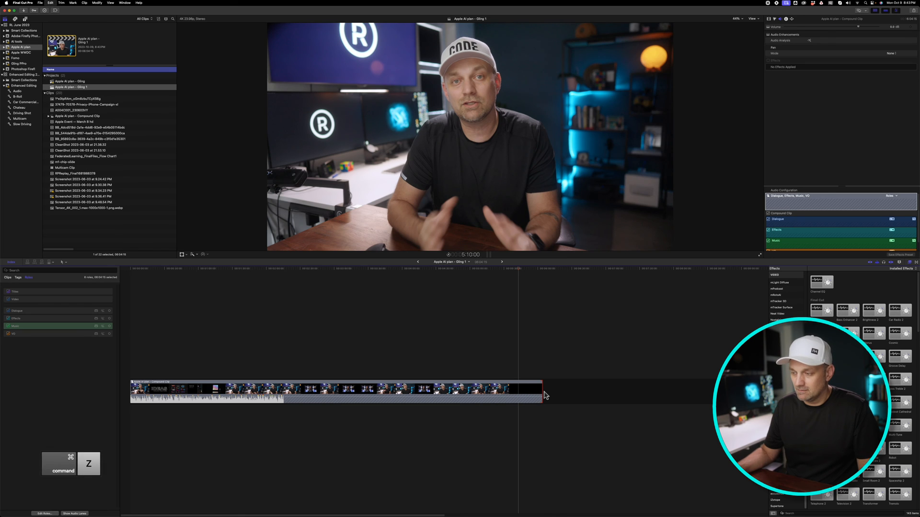
pyautogui.click(517, 268)
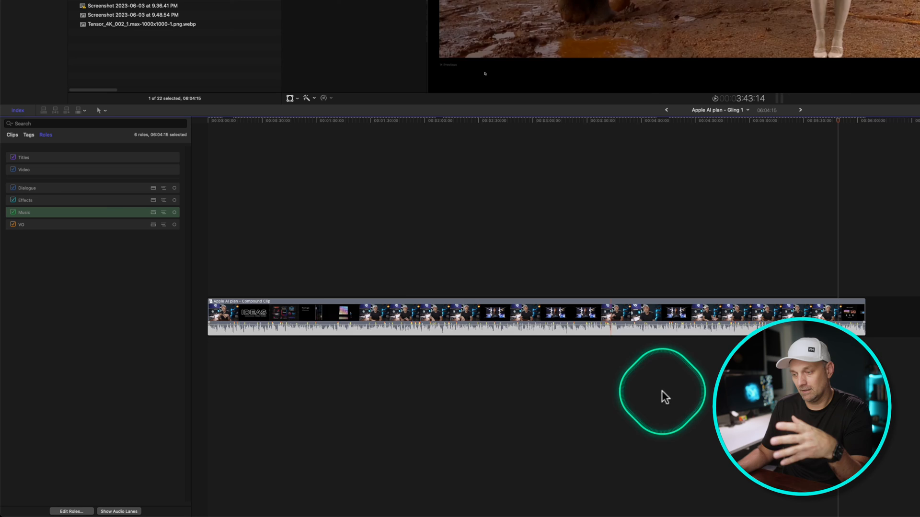
# Open the compound clip's contents and highlight the Music role lane.
pyautogui.click(118, 510)
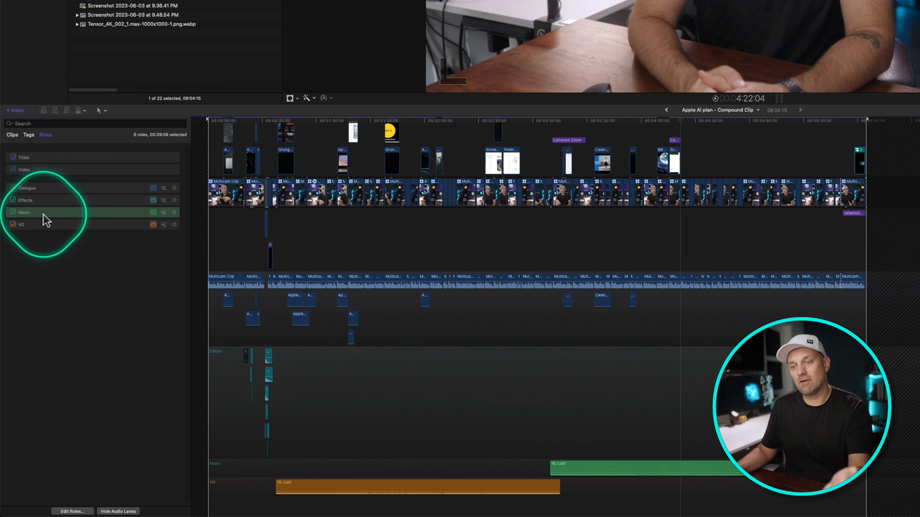
pyautogui.click(21, 224)
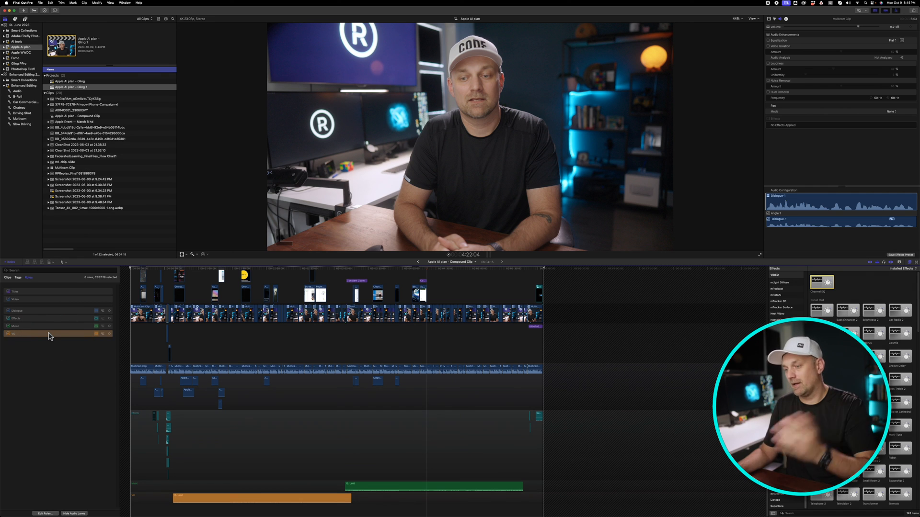
# Highlight the VO role lane and play the compound clip to check levels.
pyautogui.click(493, 258)
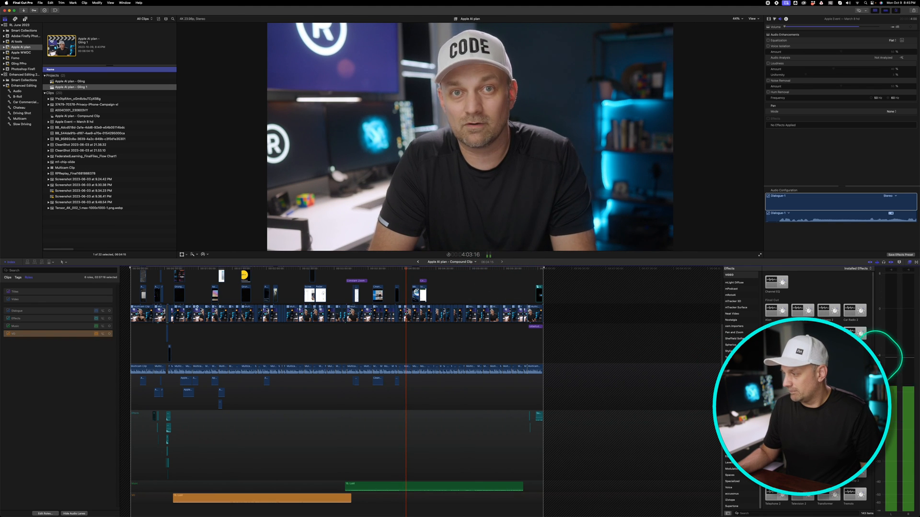
pyautogui.press('space')
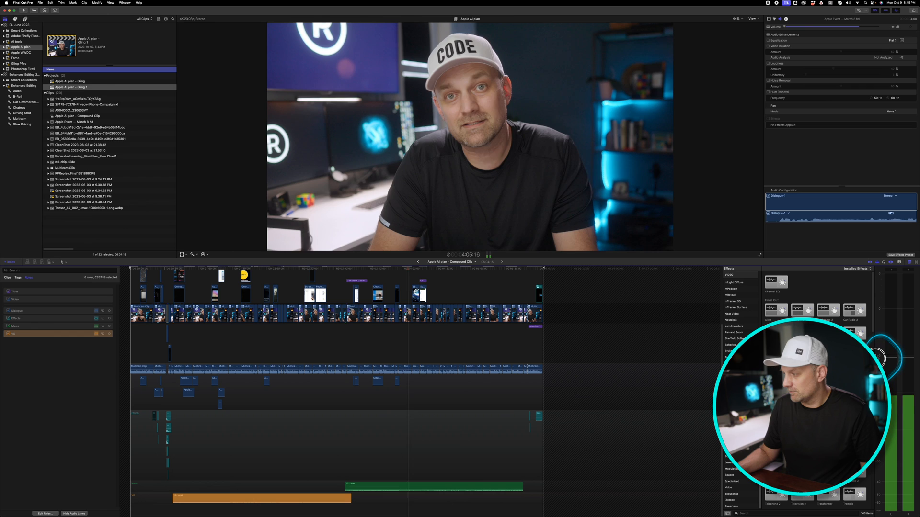
# Show the Audio Meters via Window > Show in Workspace.
pyautogui.click(123, 3)
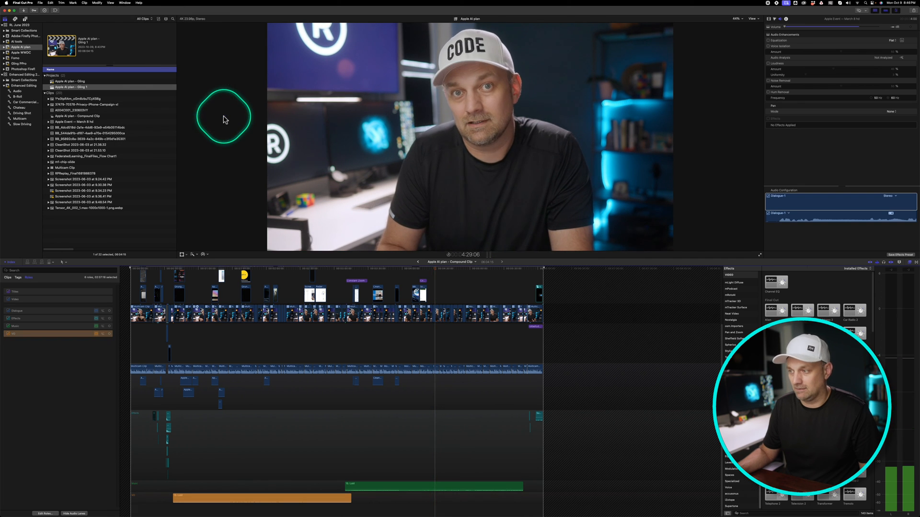
pyautogui.click(124, 3)
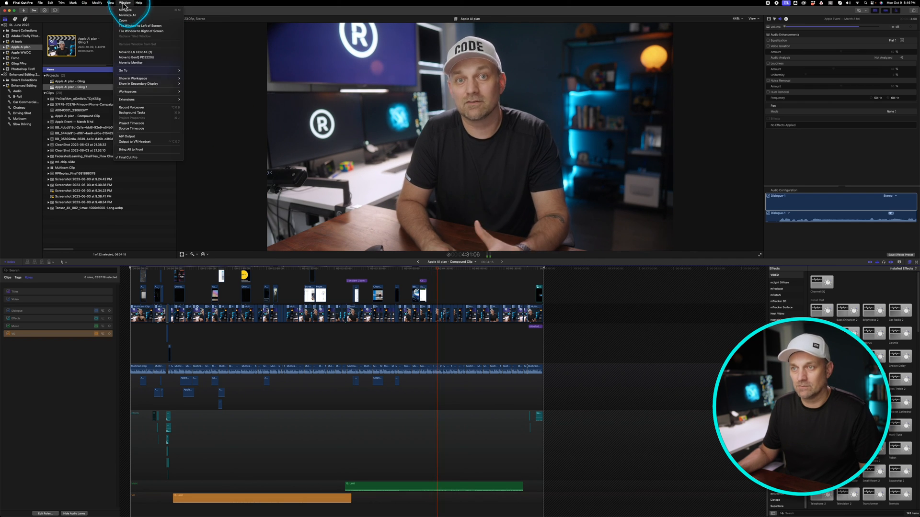
pyautogui.click(132, 77)
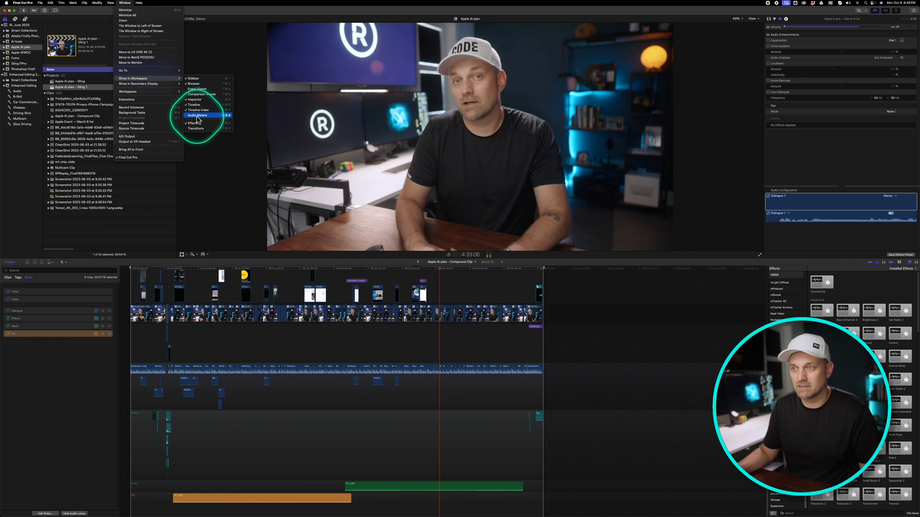
pyautogui.click(199, 115)
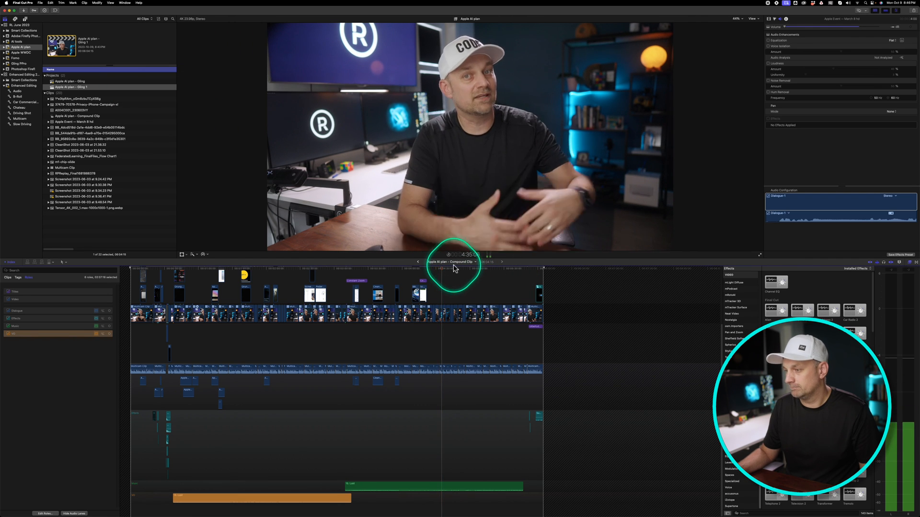